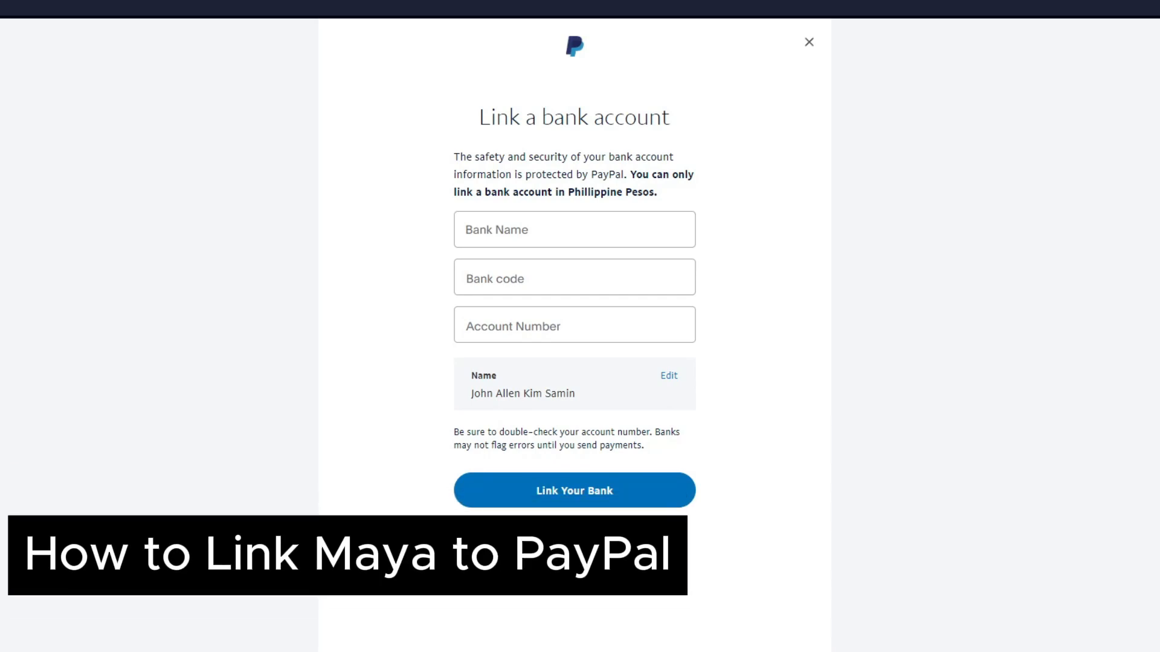
mouse_move(858, 37)
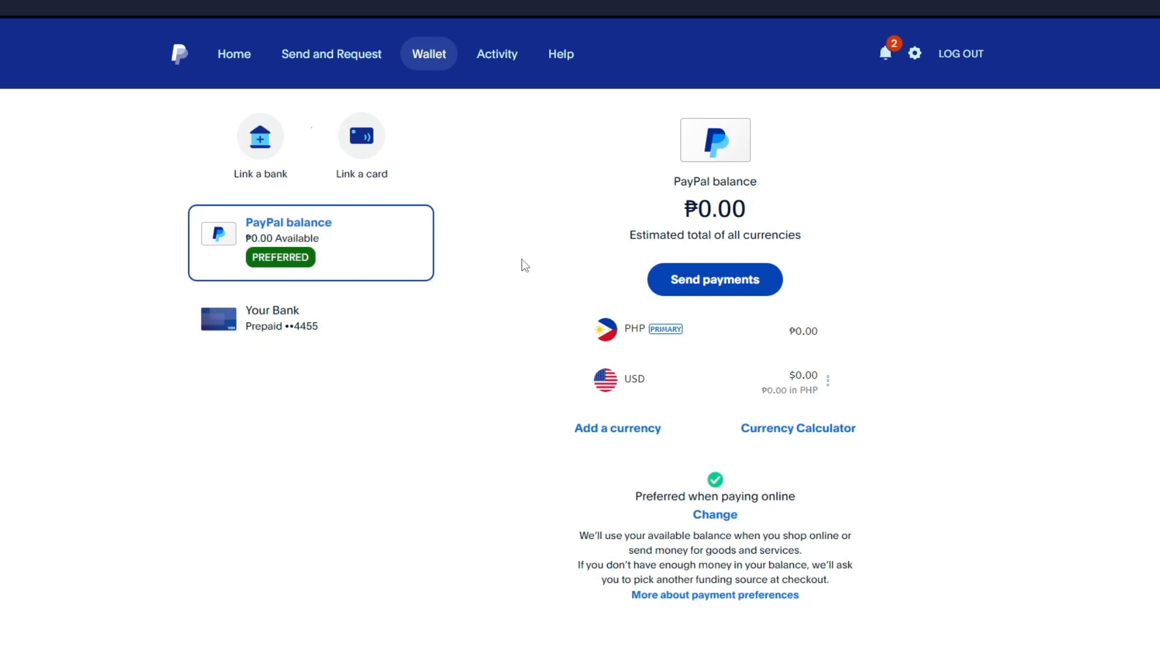
click(261, 137)
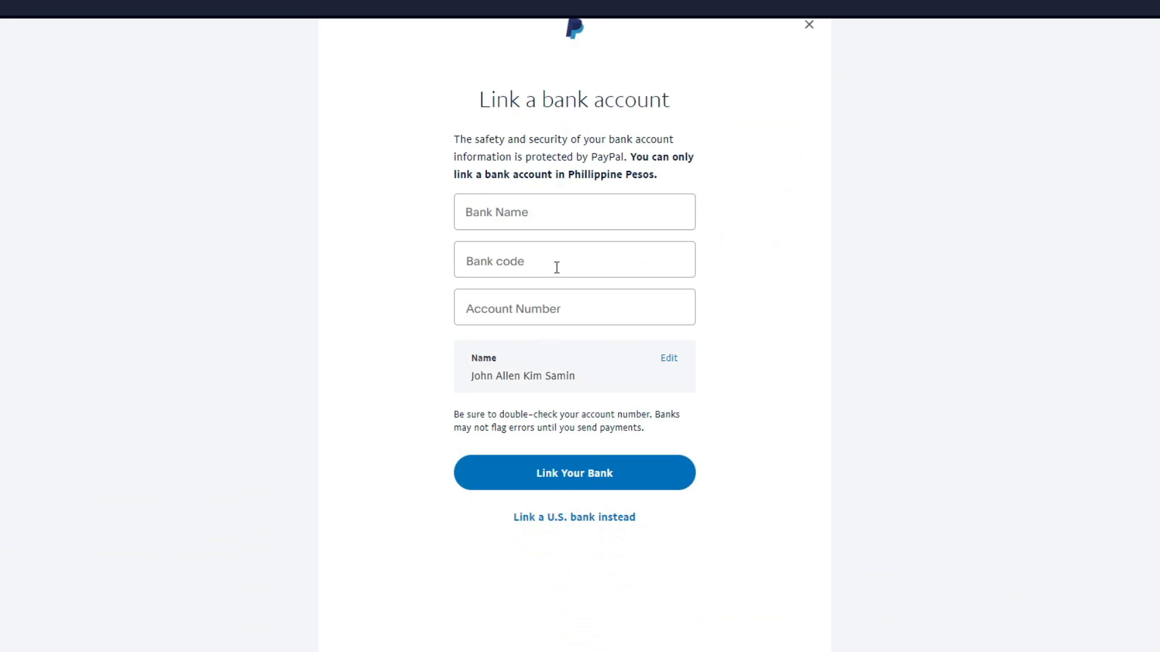
text(ma)
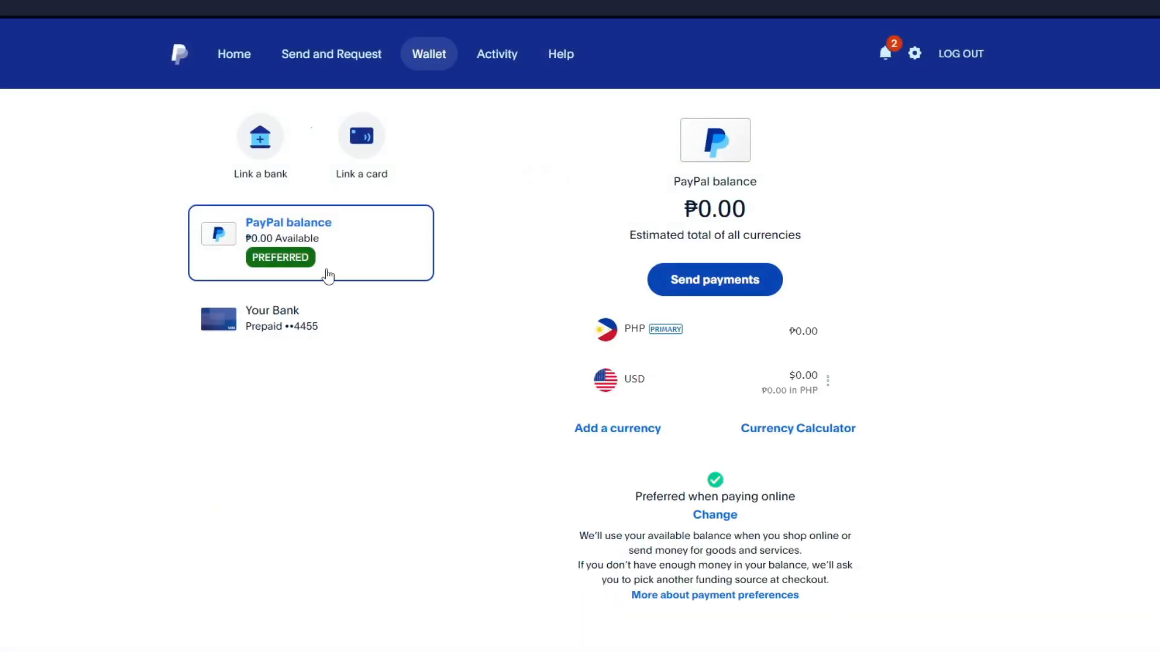
mouse_move(471, 351)
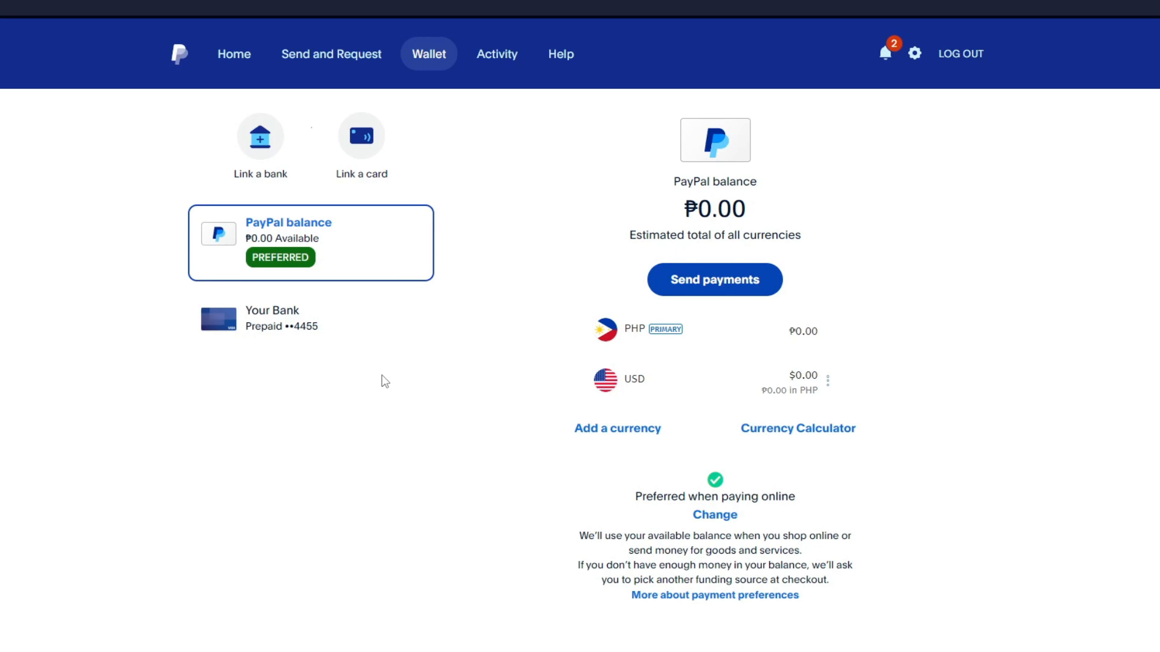
mouse_move(556, 205)
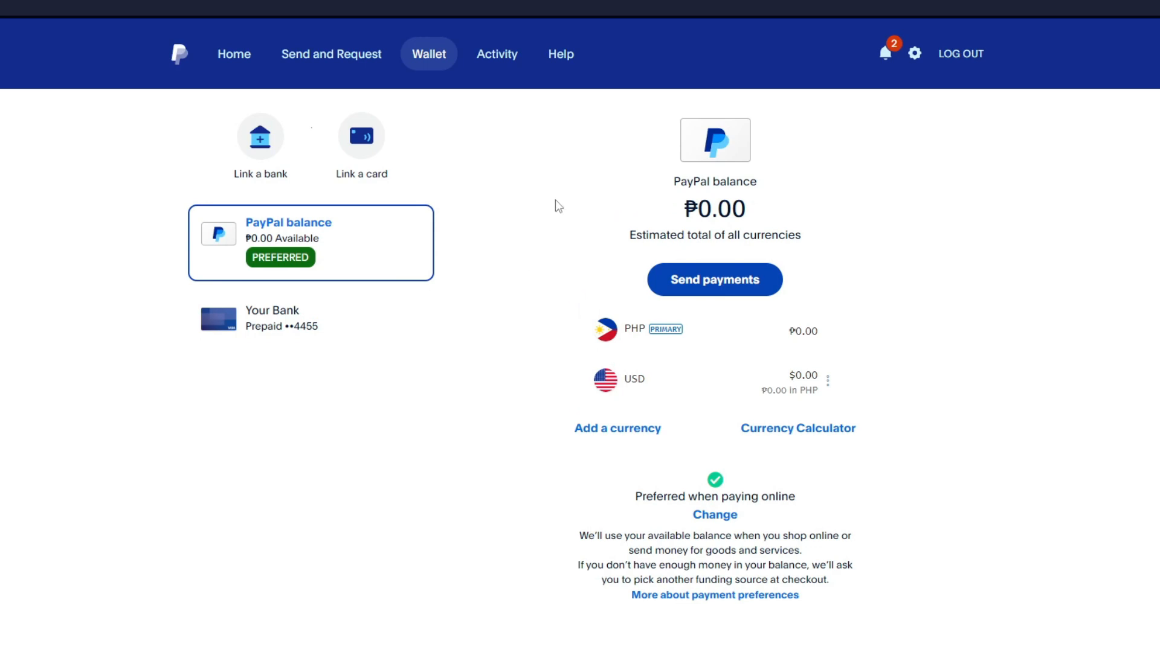
mouse_move(551, 199)
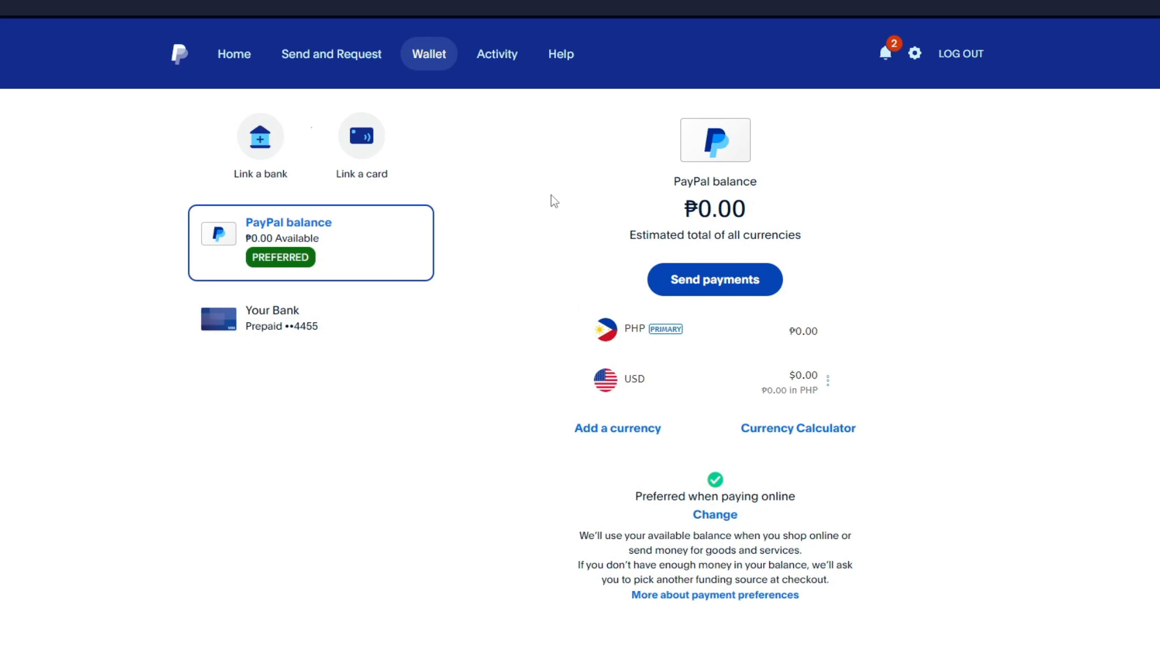
mouse_move(360, 180)
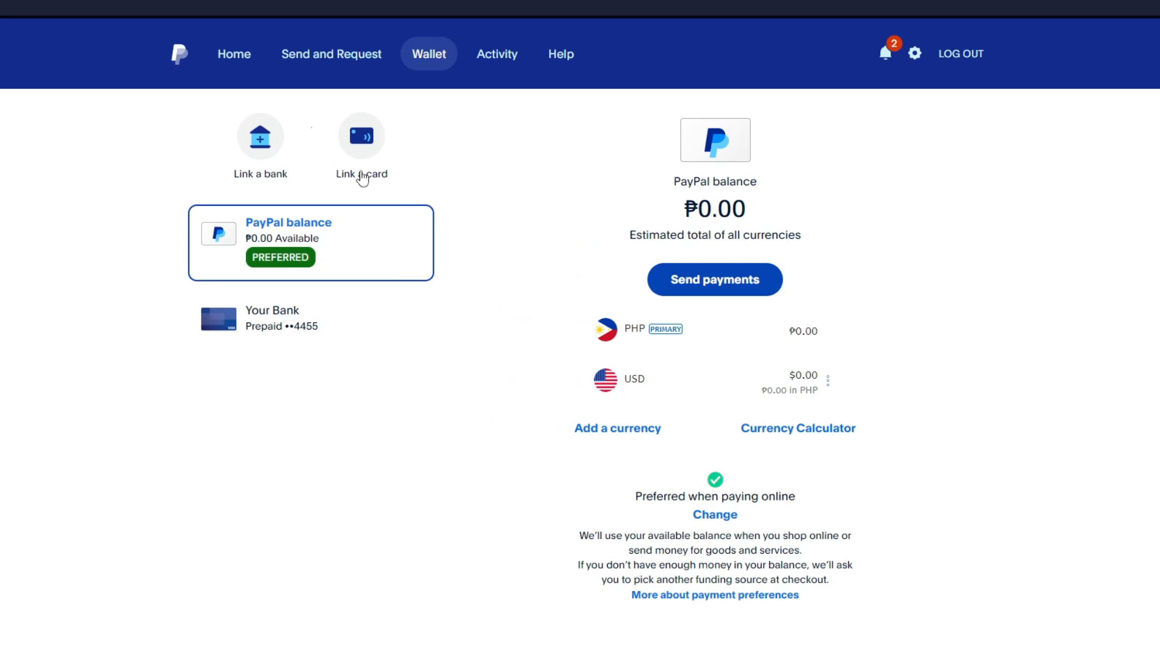
click(361, 135)
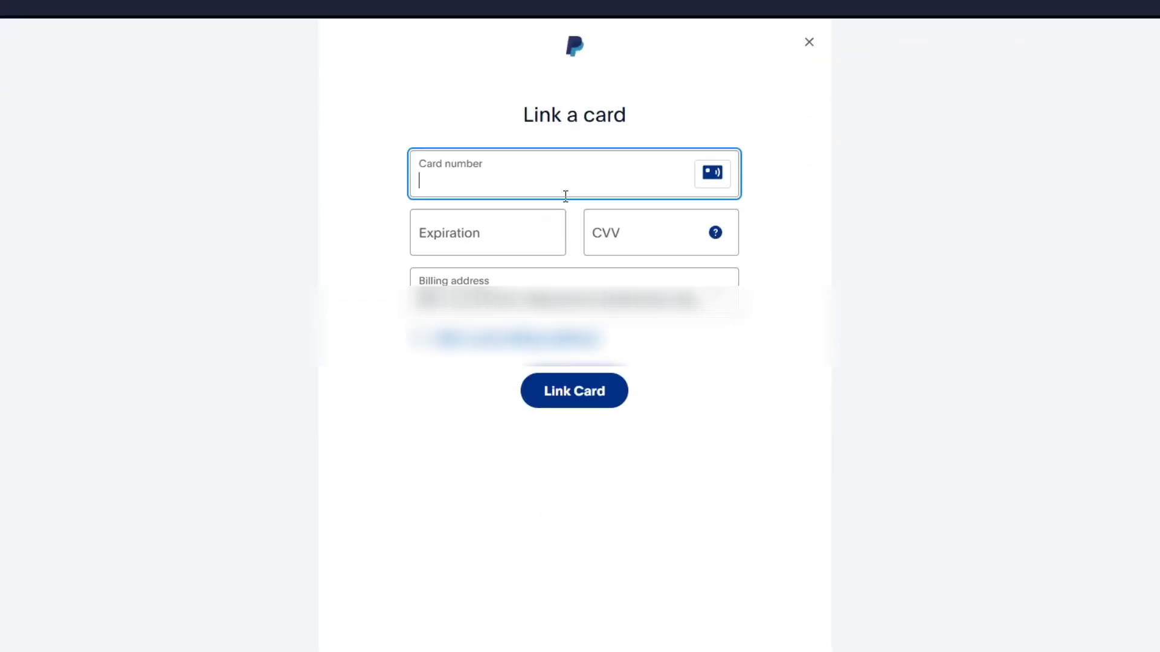
mouse_move(485, 208)
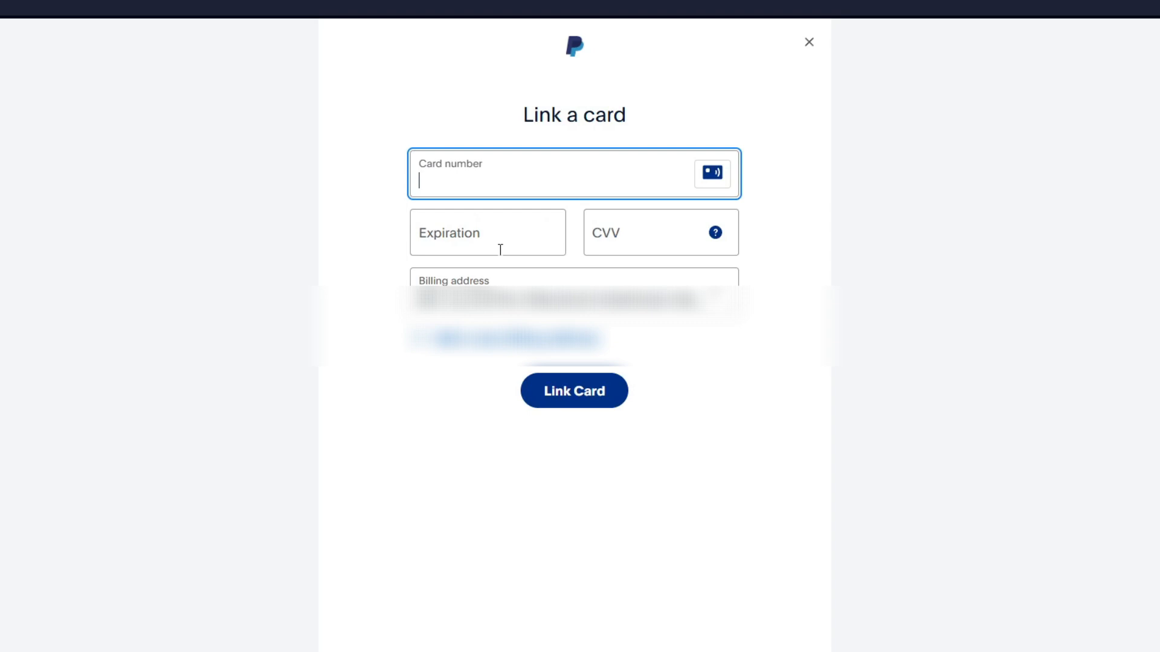
mouse_move(658, 264)
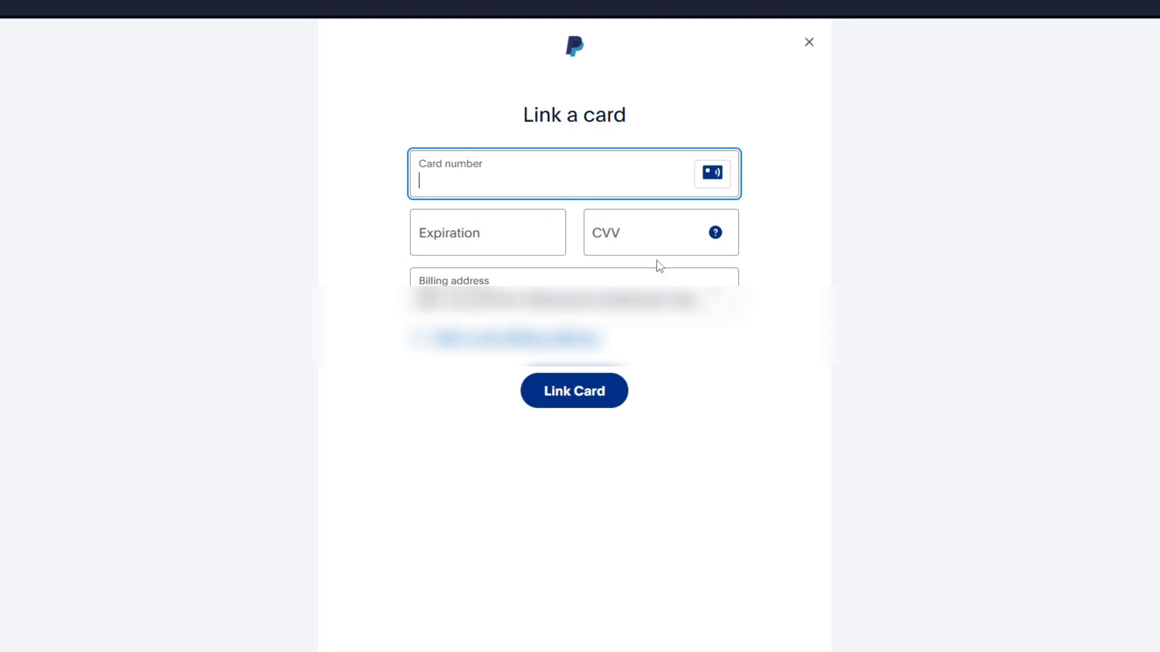
click(808, 41)
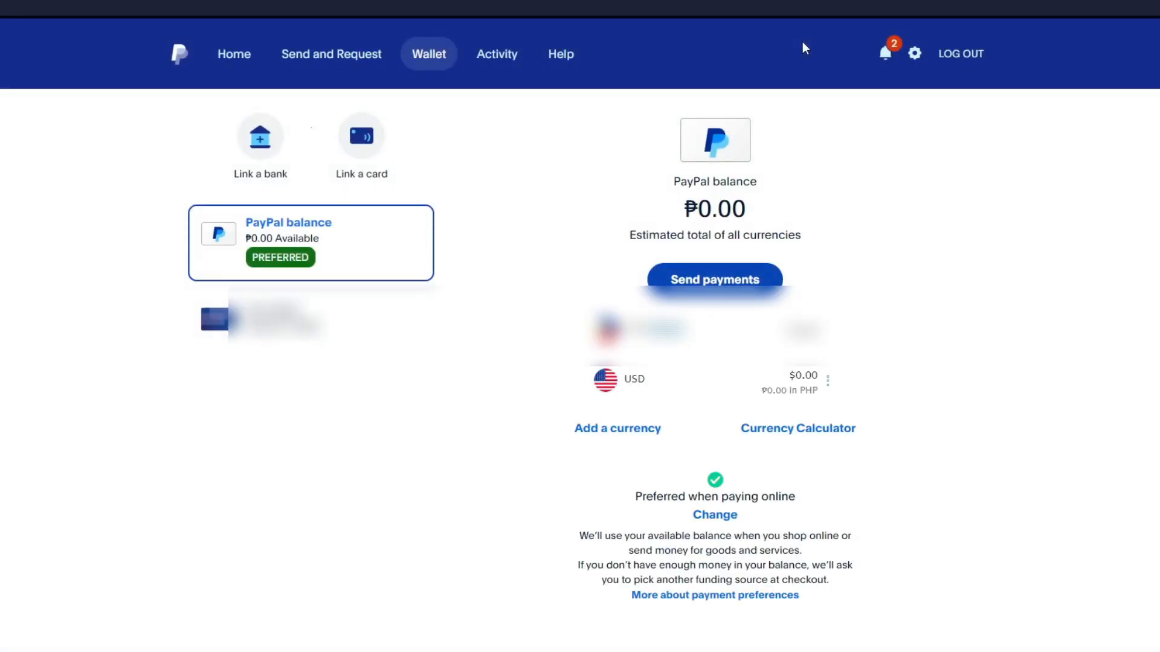